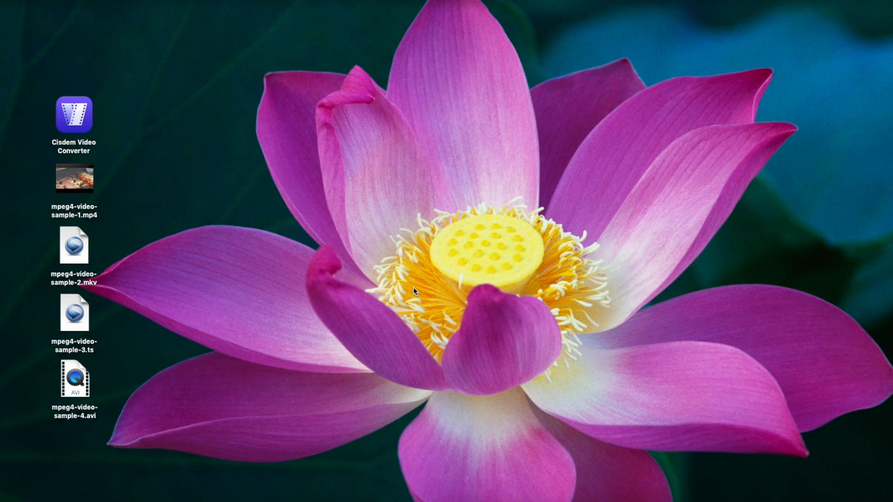
mouse_move(85, 324)
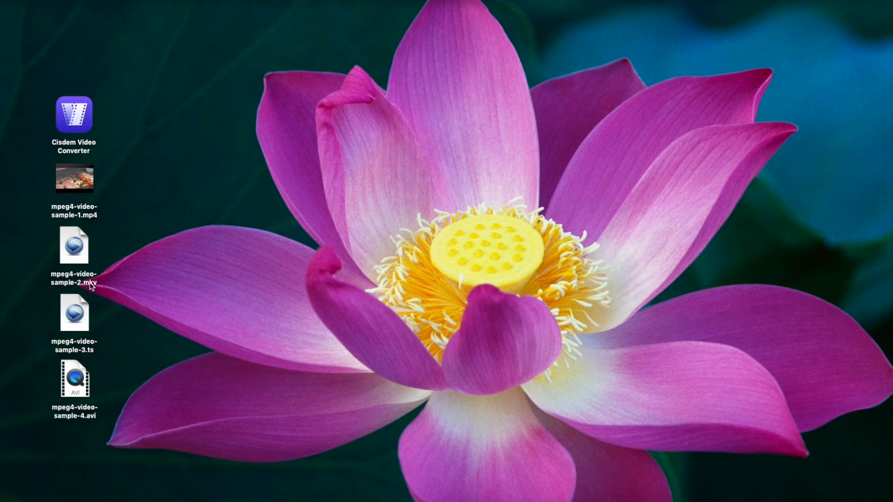
mouse_move(93, 362)
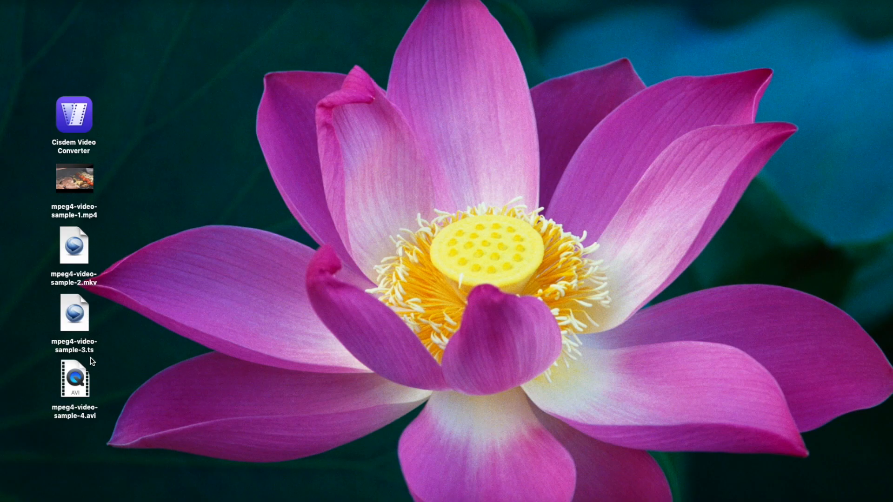
mouse_move(90, 428)
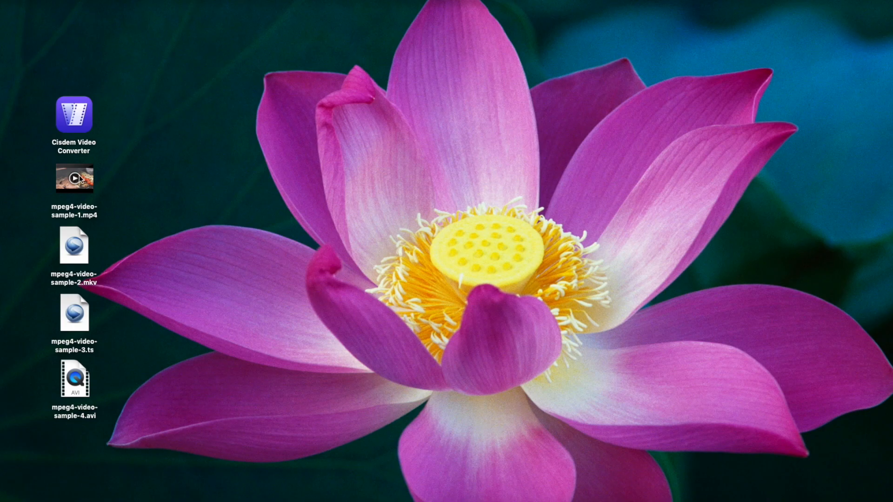
- Inspect mpeg4-video-sample-1.mp4's file details in Finder, noting the MPEG-4 Video codec
right_click(73, 178)
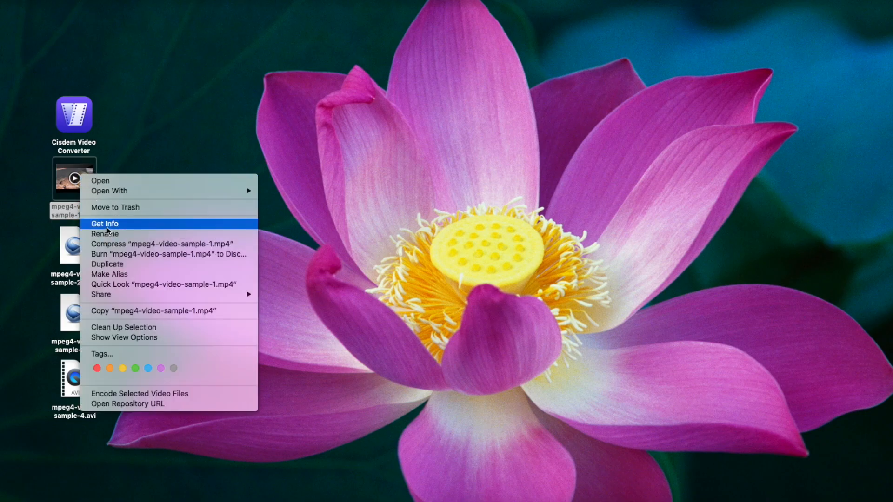
click(105, 224)
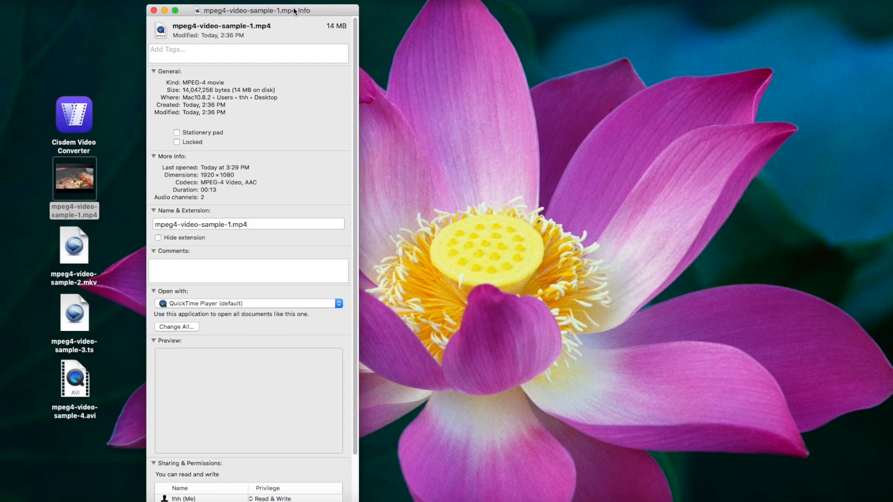
drag(247, 10, 291, 74)
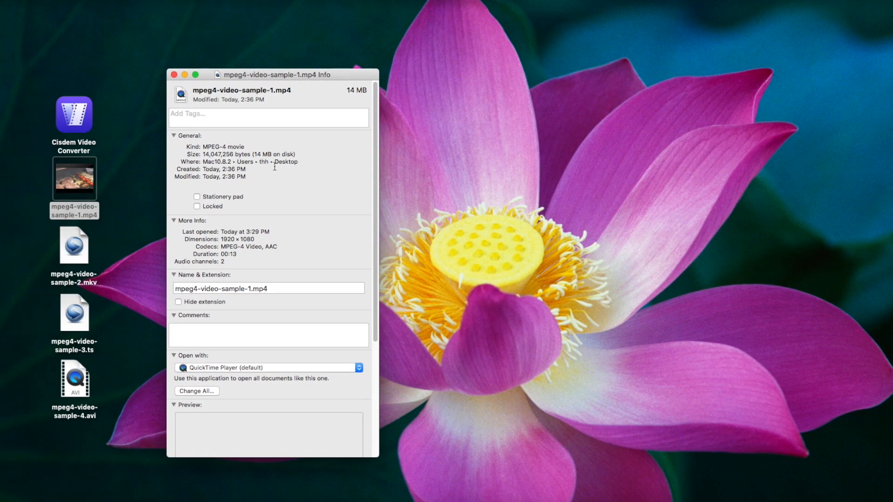
double_click(253, 246)
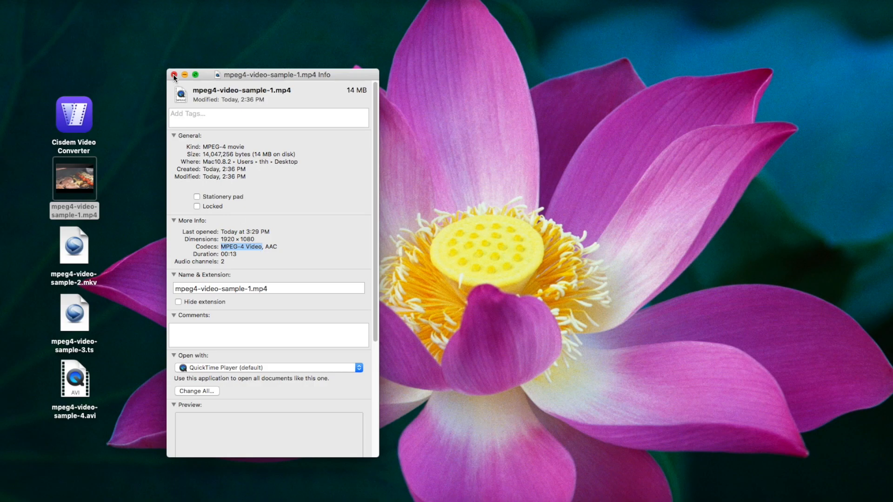
click(174, 74)
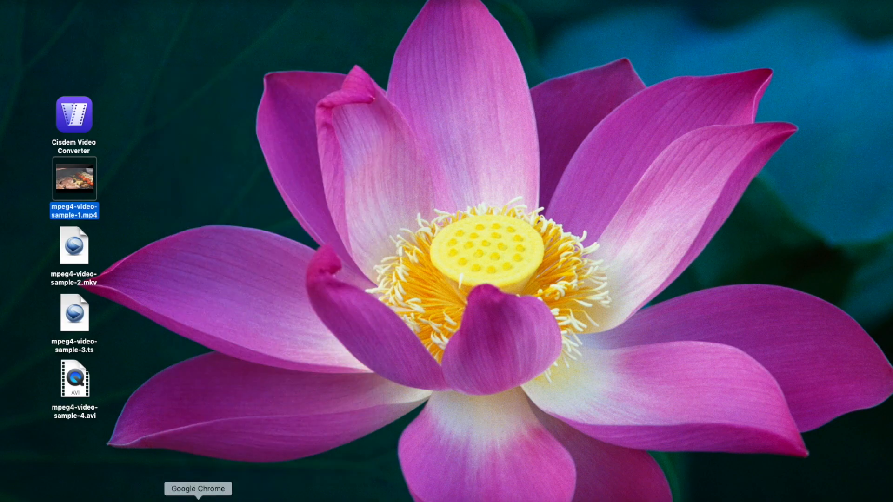
- Check mpeg4-video-sample-2.mkv reads MPEG-4 Visual in Get Media Information, then launch Cisdem Video Converter
click(198, 488)
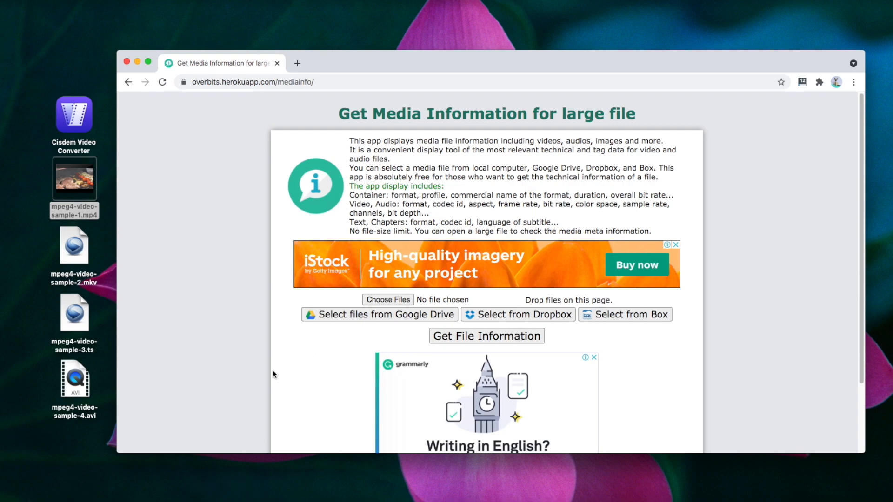
mouse_move(94, 274)
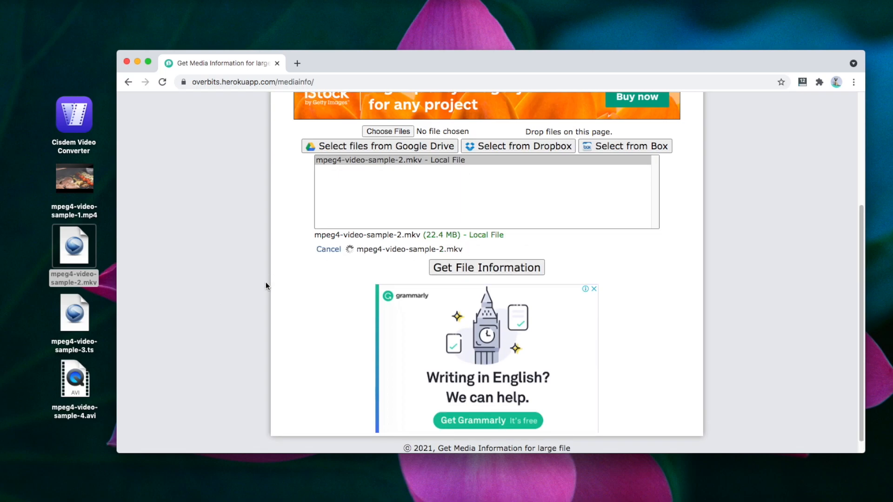
click(486, 268)
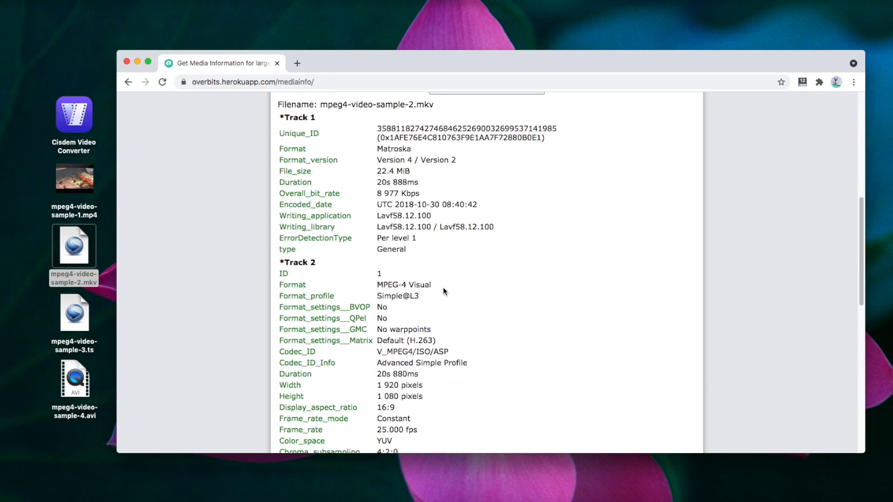
double_click(403, 285)
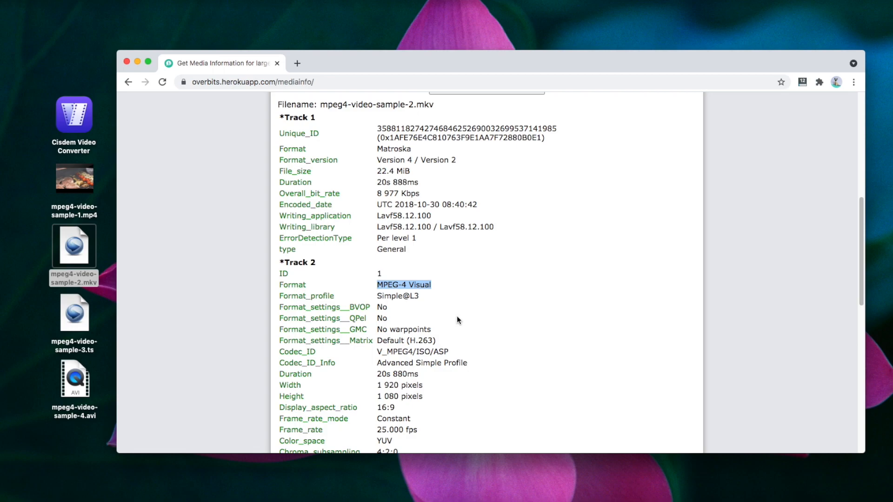
click(127, 62)
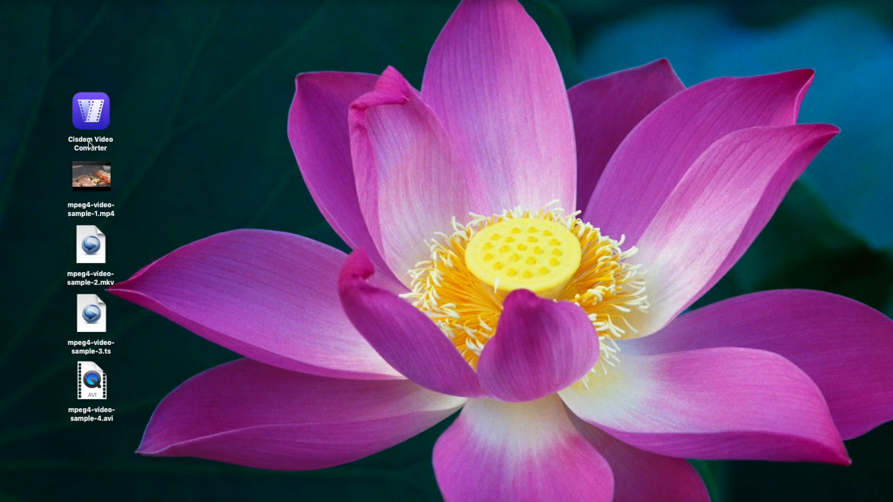
mouse_move(97, 122)
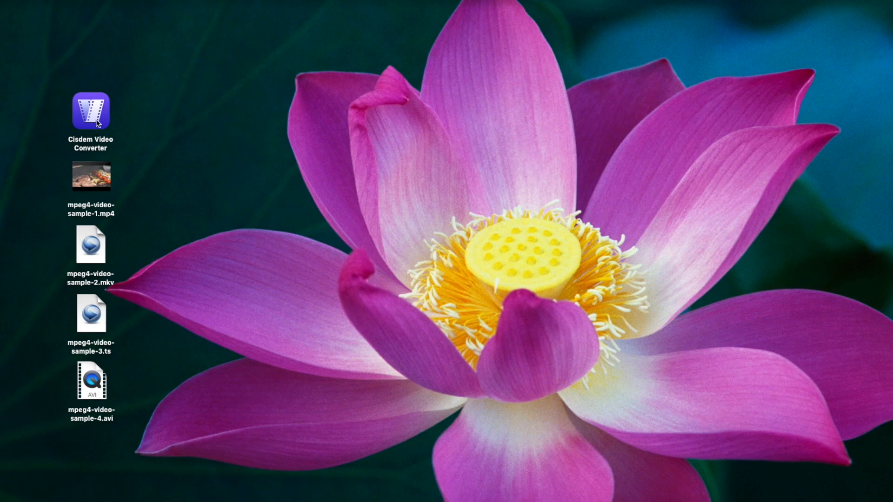
double_click(91, 110)
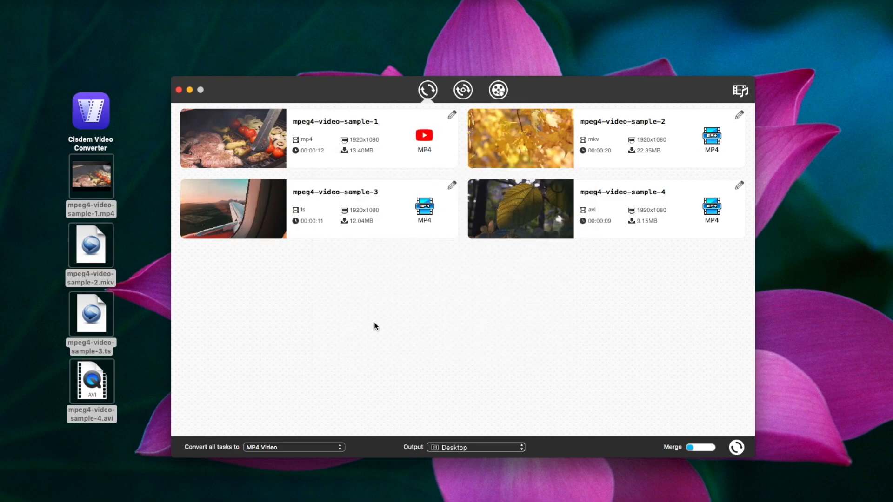
- Set all tasks to MKV Video, then change the output to General Video > MP4 Video
click(294, 448)
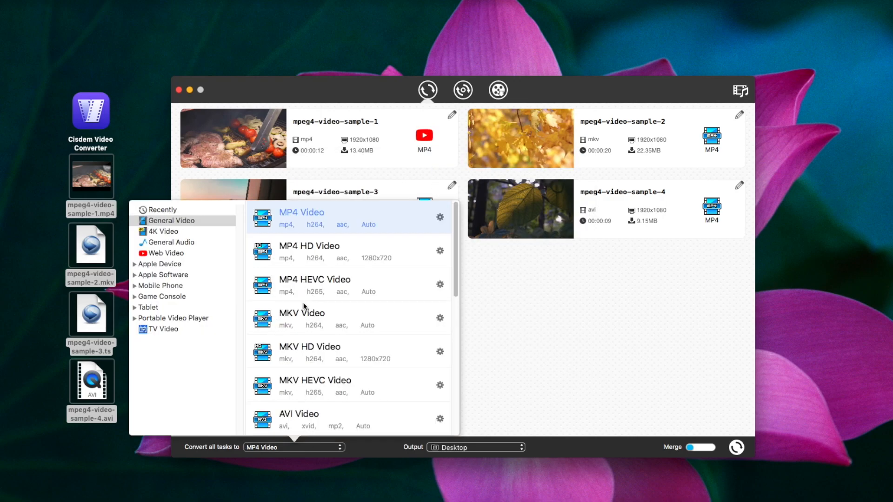
click(302, 313)
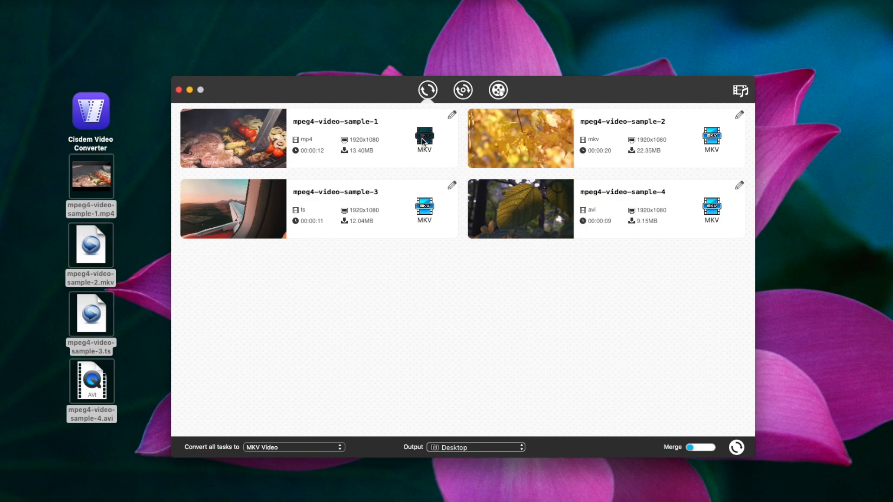
click(424, 138)
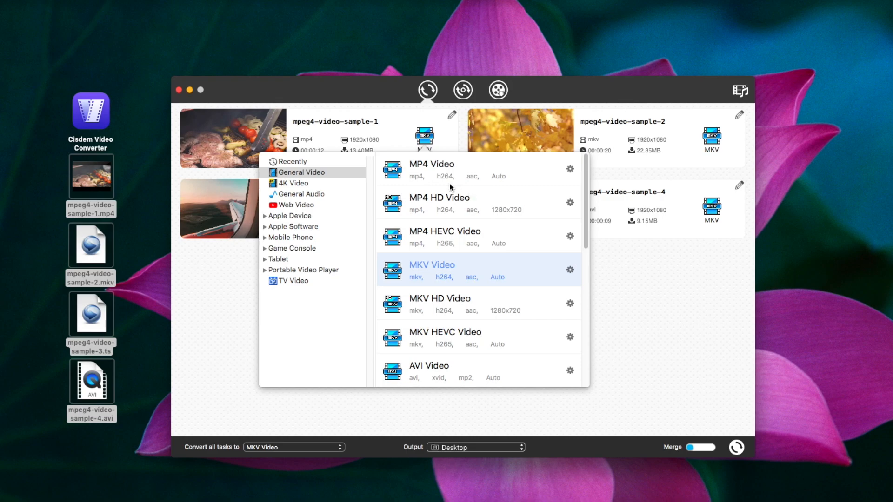
mouse_move(474, 186)
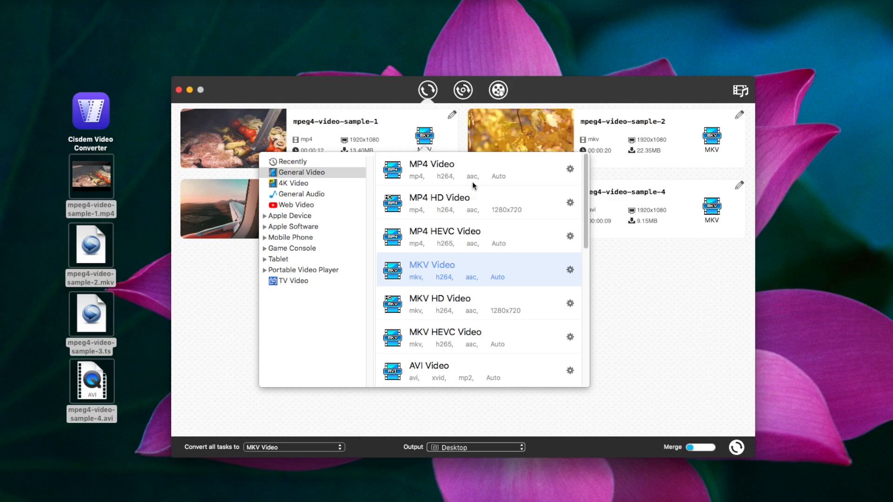
mouse_move(441, 225)
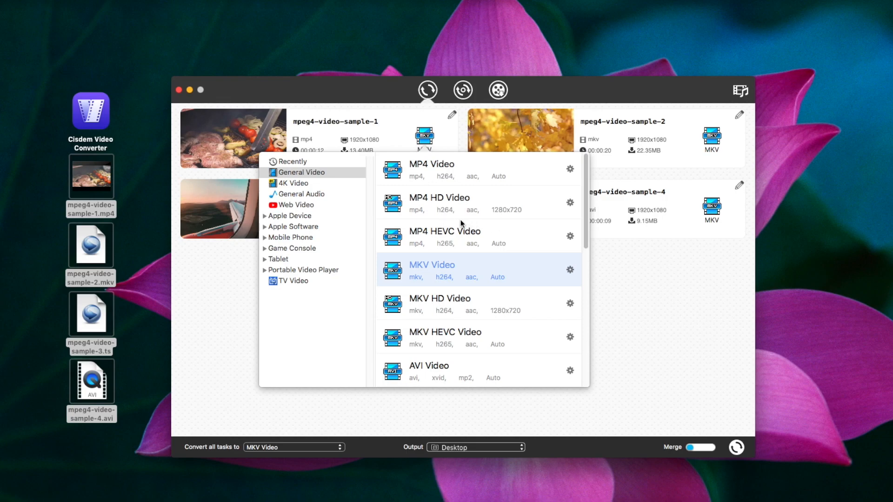
mouse_move(502, 219)
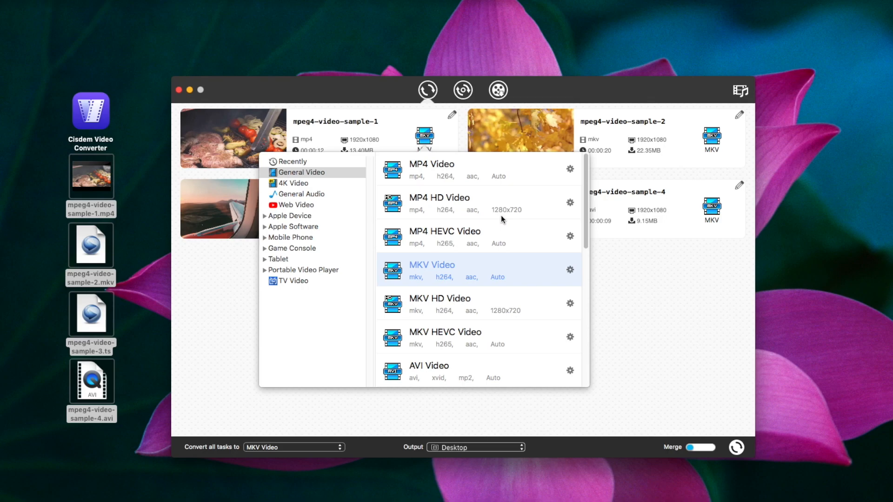
mouse_move(470, 252)
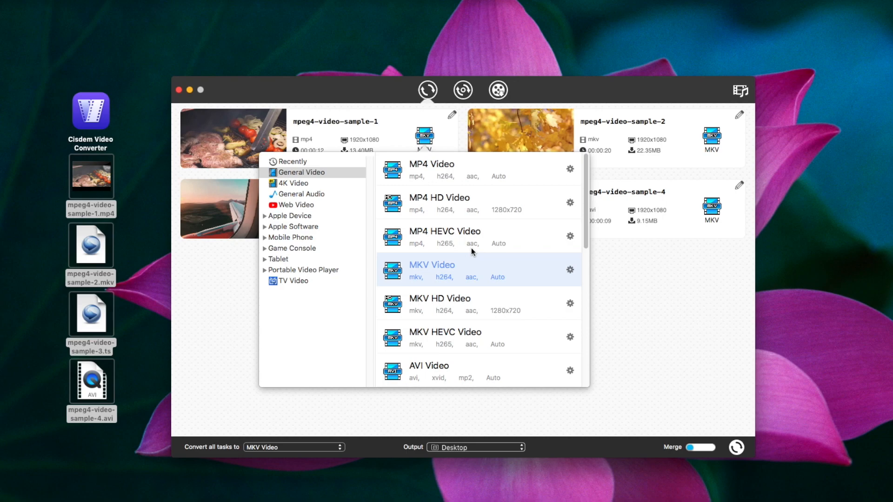
mouse_move(456, 169)
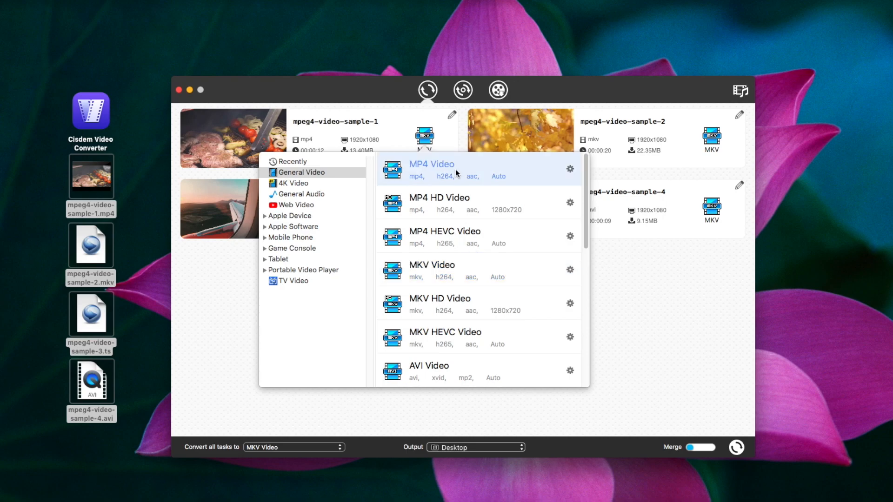
click(711, 138)
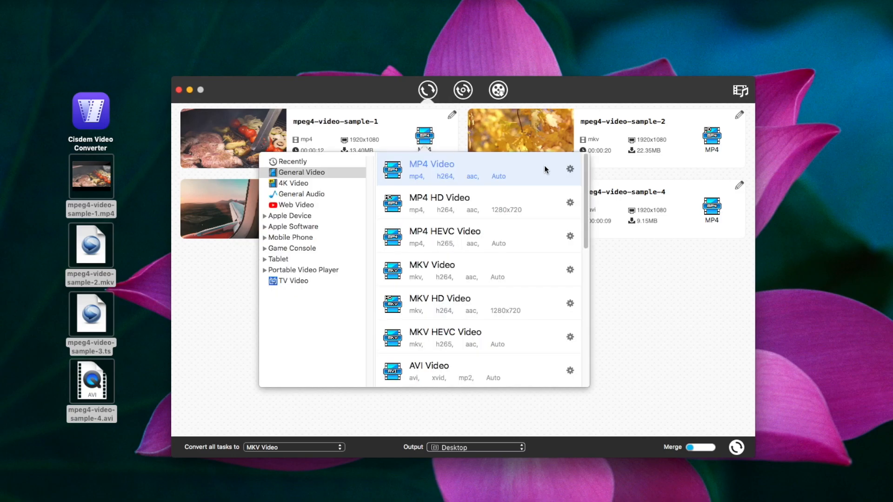
click(570, 170)
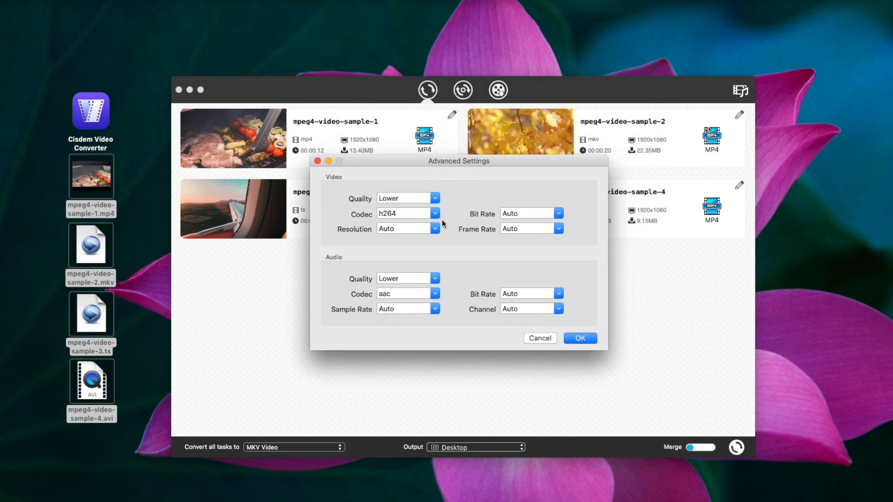
- Review the Codec and Frame Rate dropdowns and close Advanced Settings with OK
click(407, 198)
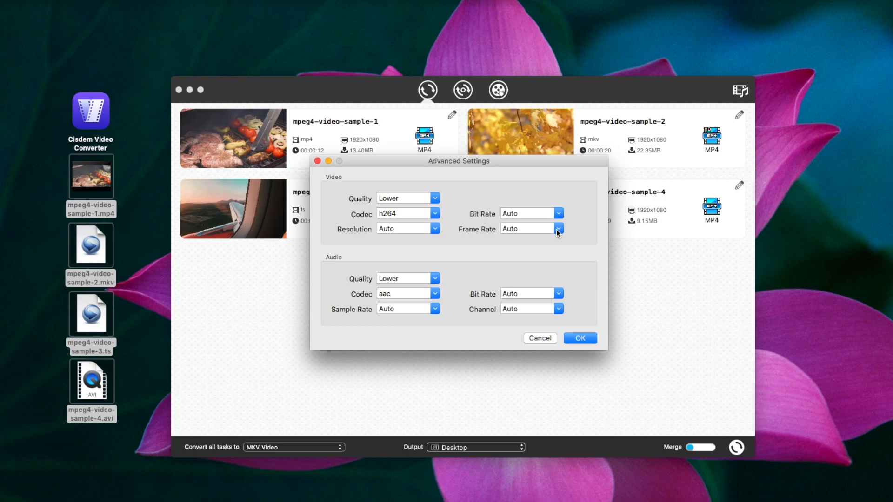
click(435, 308)
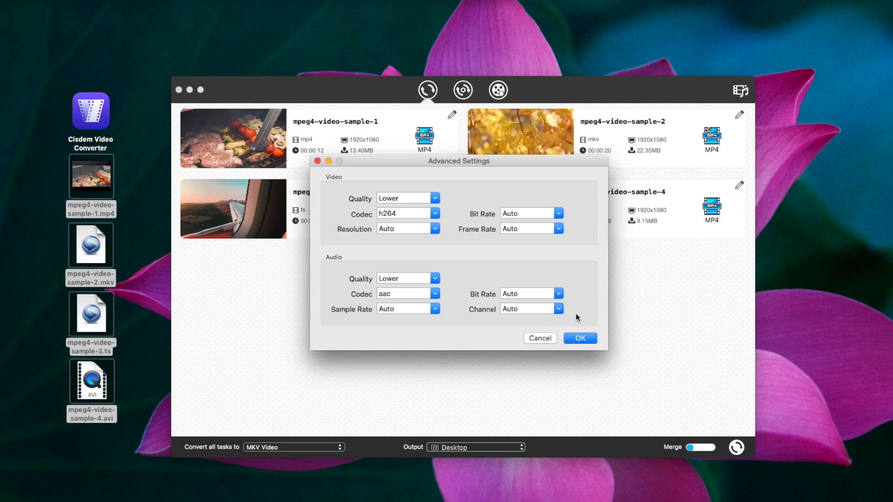
click(579, 338)
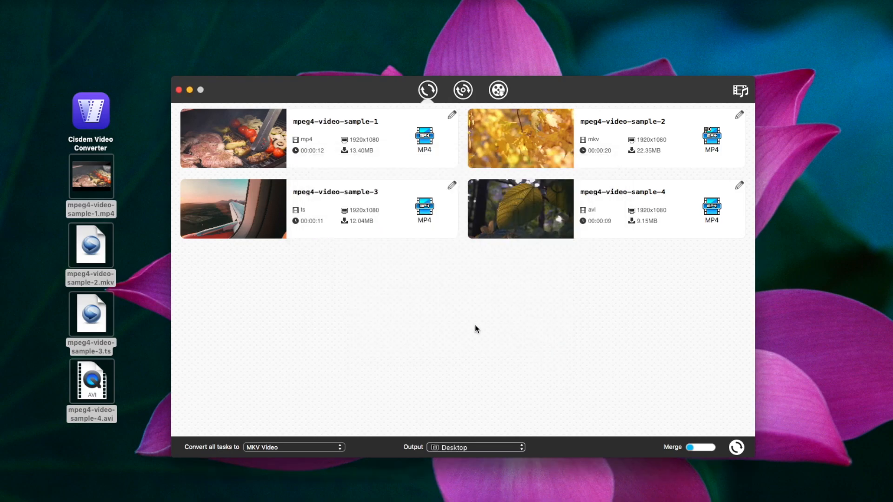
mouse_move(454, 115)
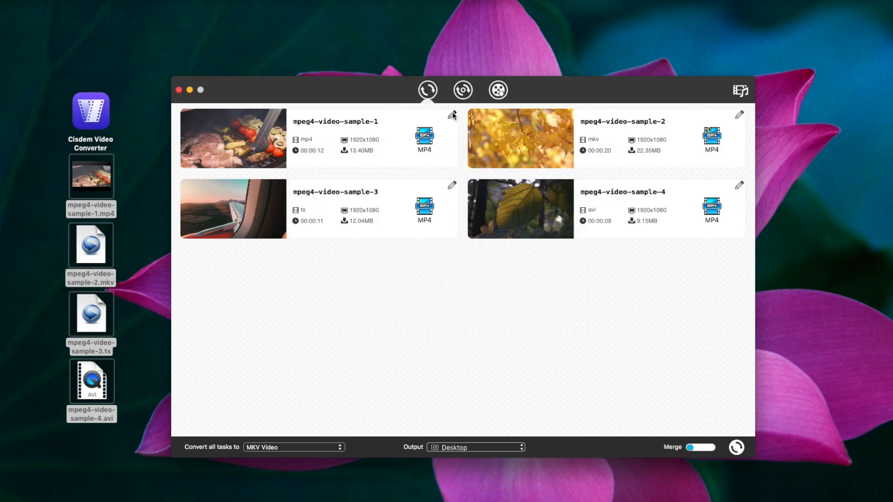
- Enable effects on mpeg4-video-sample-1, apply Posterize after previewing Gray, and lower Brightness to 34%
click(452, 113)
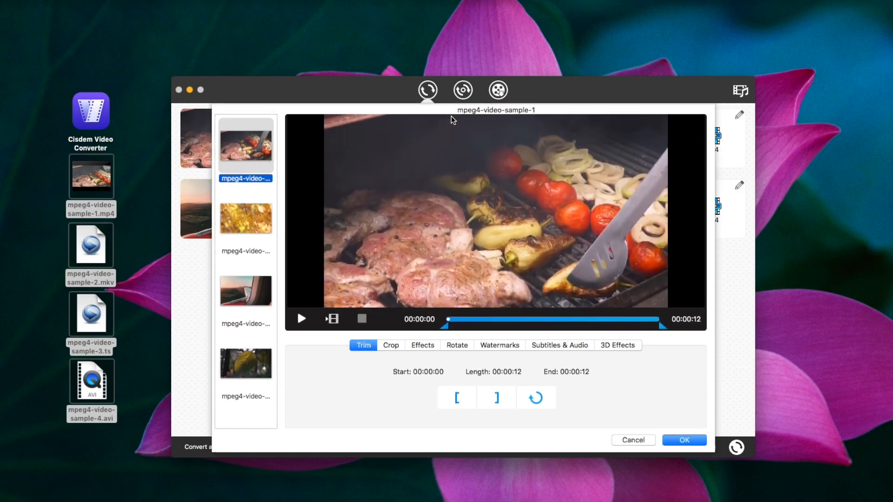
click(389, 345)
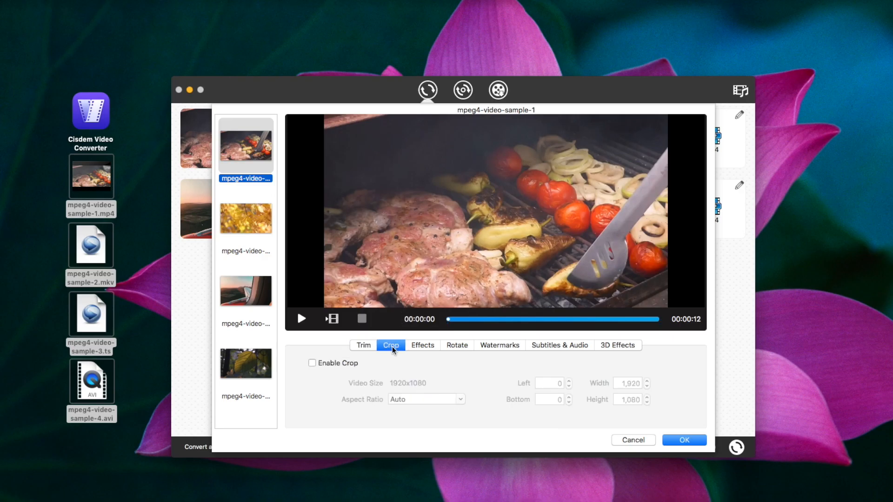
click(423, 345)
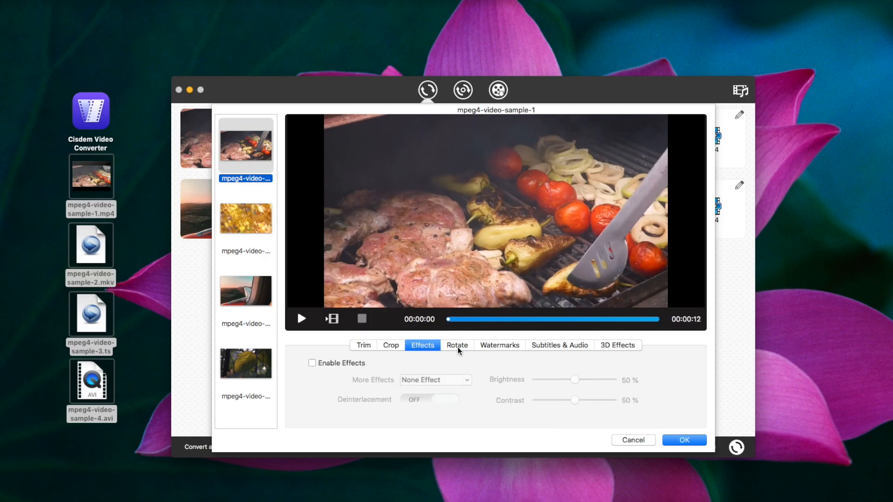
click(312, 364)
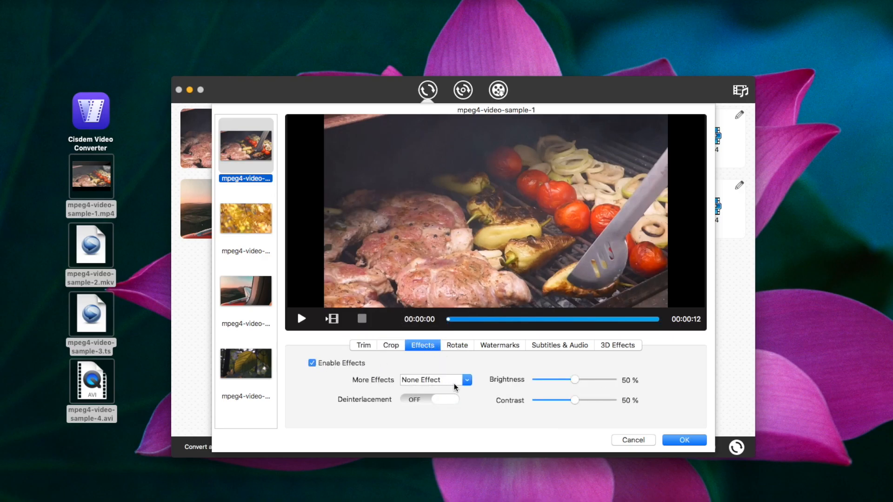
click(467, 380)
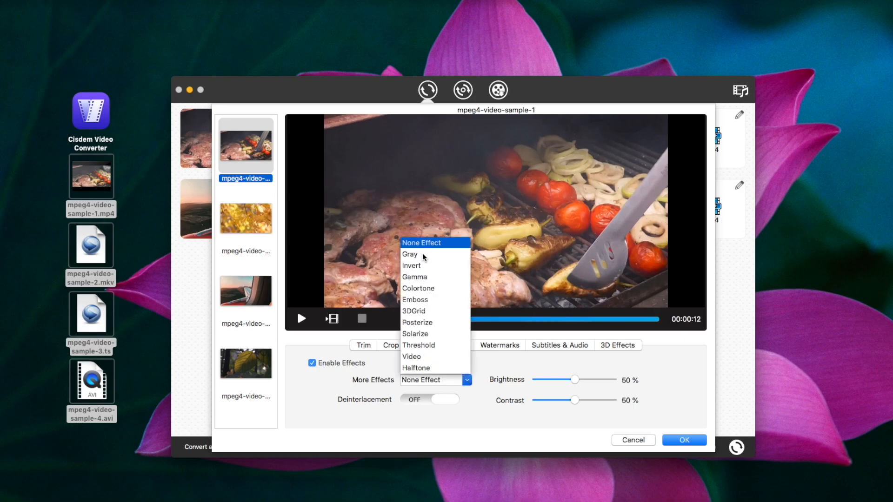
click(410, 254)
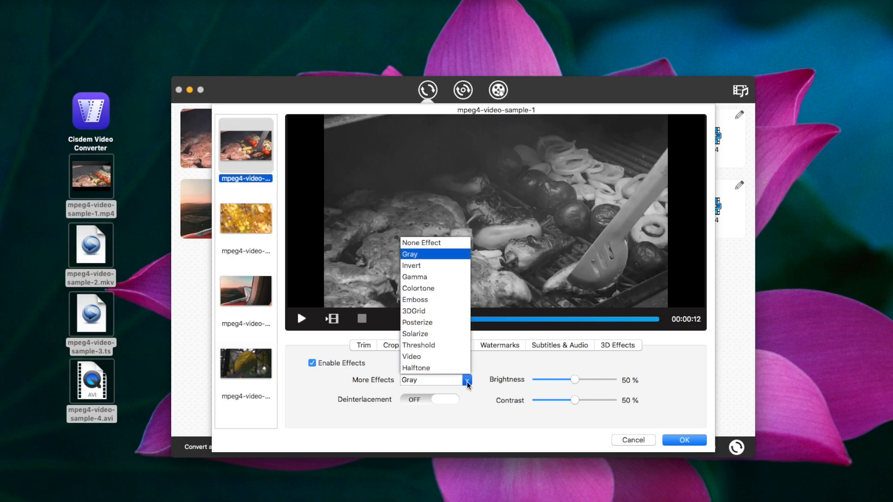
click(418, 323)
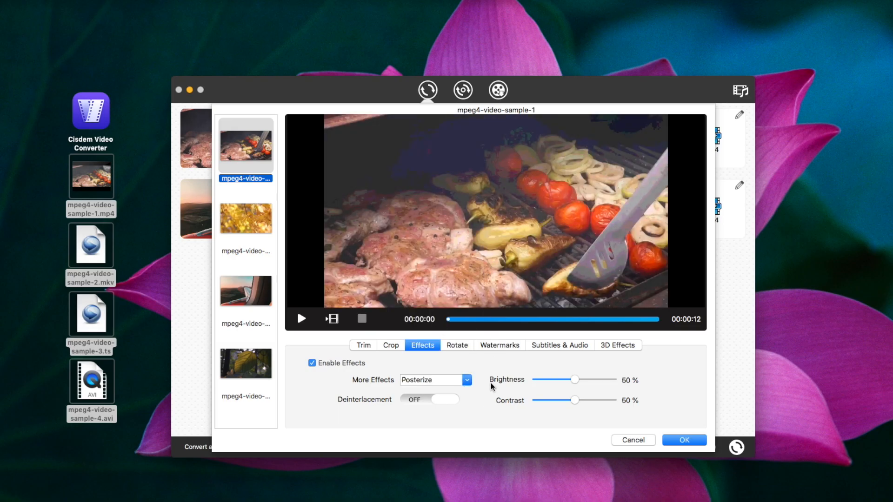
drag(574, 380, 596, 380)
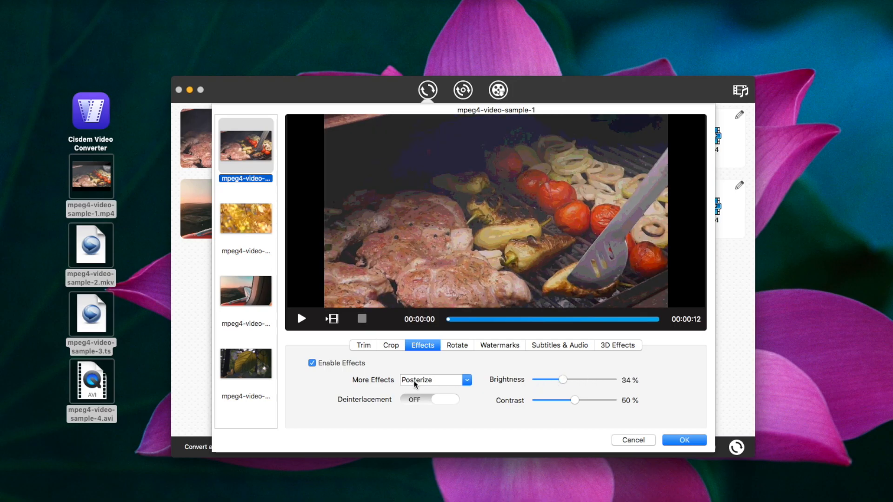
click(456, 345)
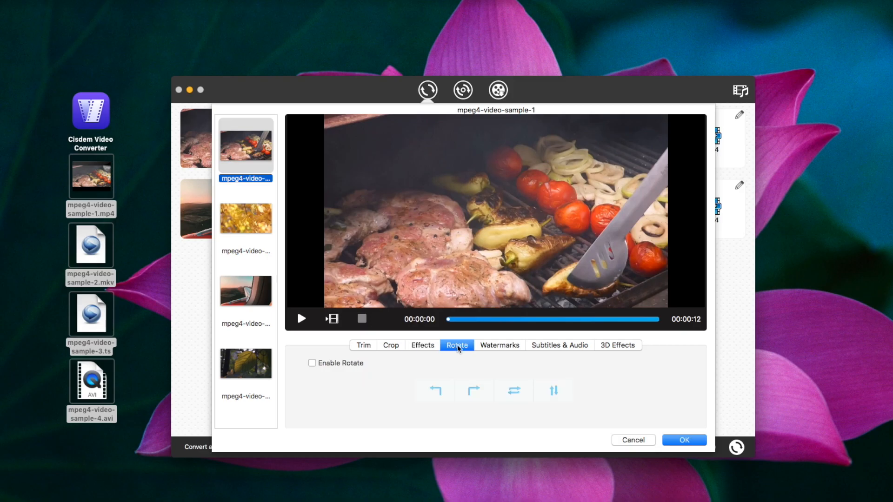
- Look over the Watermarks, Subtitles & Audio and 3D Effects options, then cancel the editor discarding changes
click(499, 345)
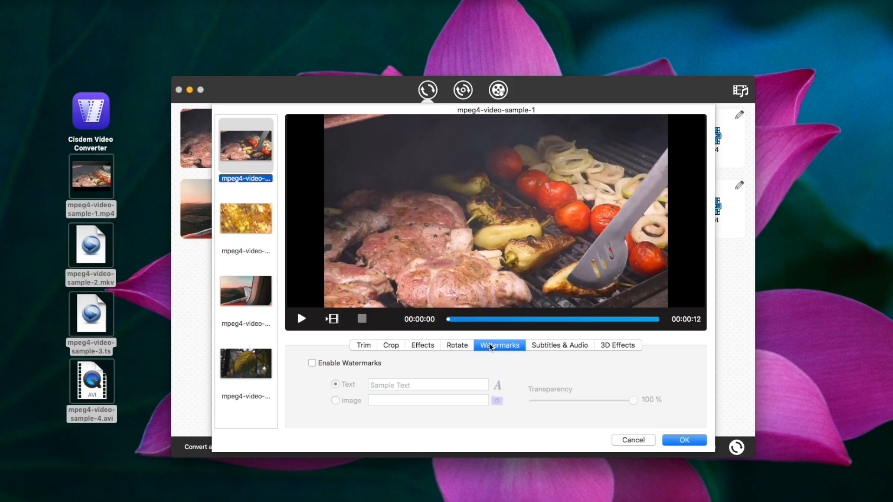
click(559, 346)
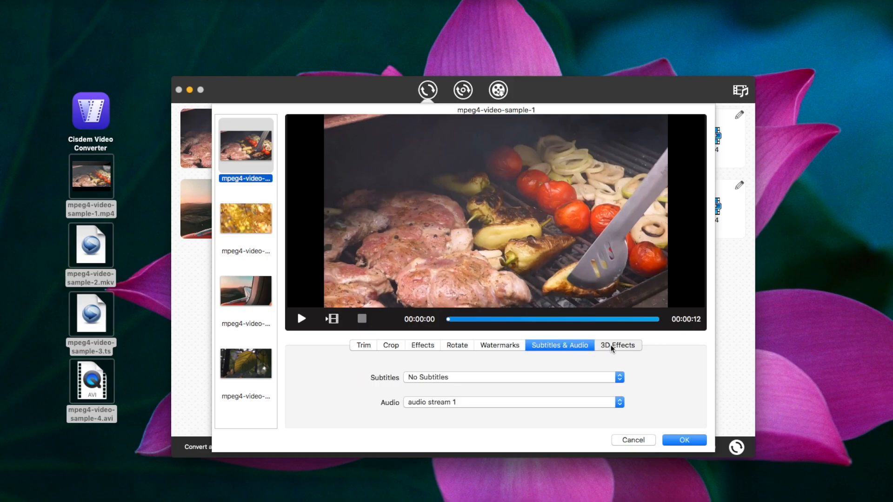
click(618, 345)
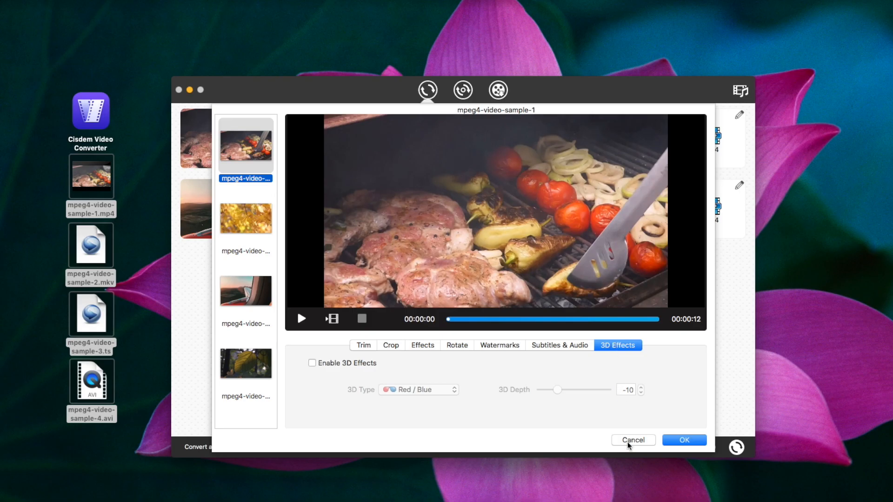
click(633, 440)
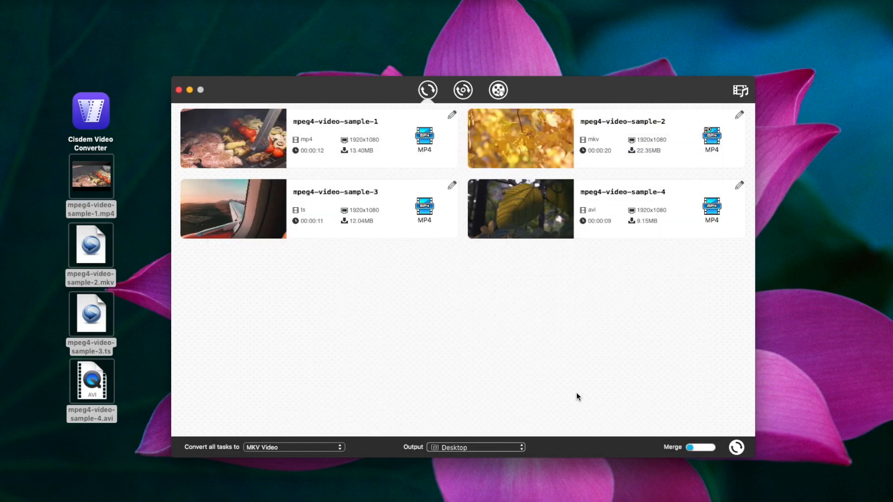
- Set the output folder to Movies and start converting all four videos
click(475, 448)
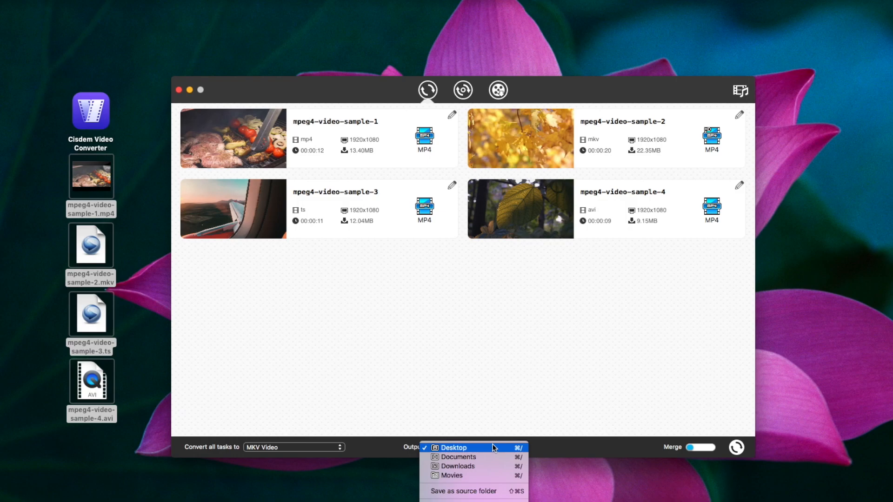
mouse_move(450, 476)
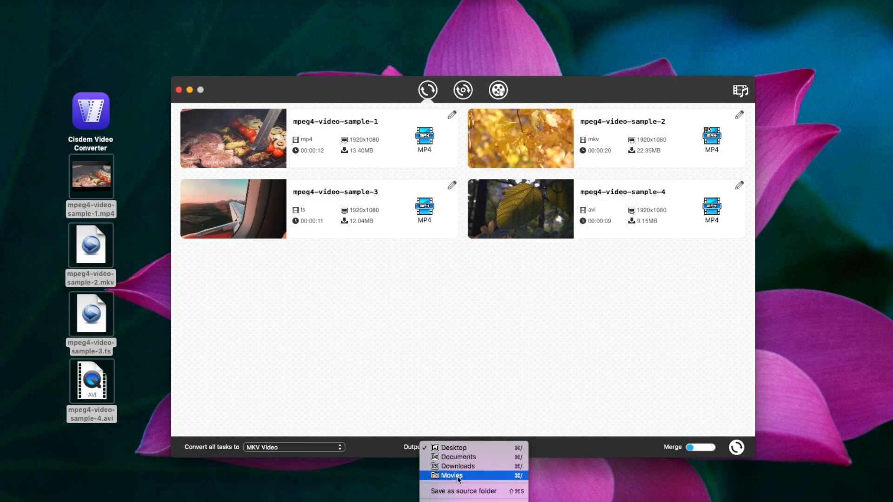
click(450, 476)
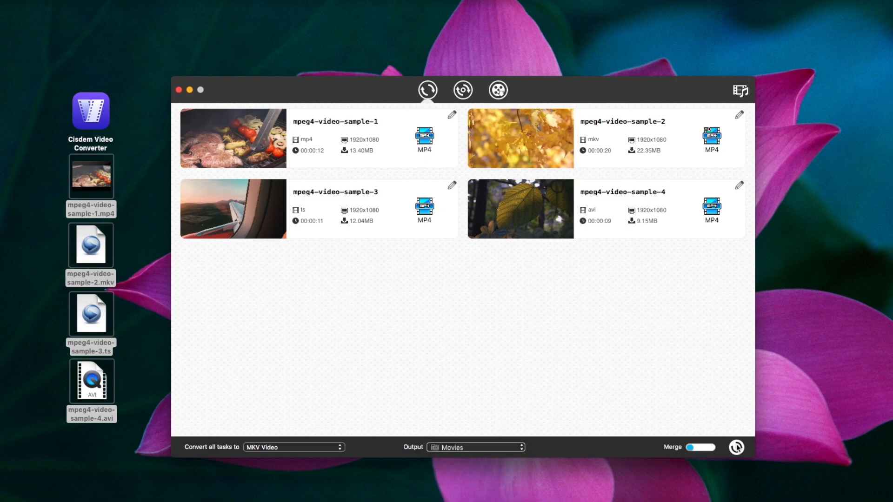
click(736, 448)
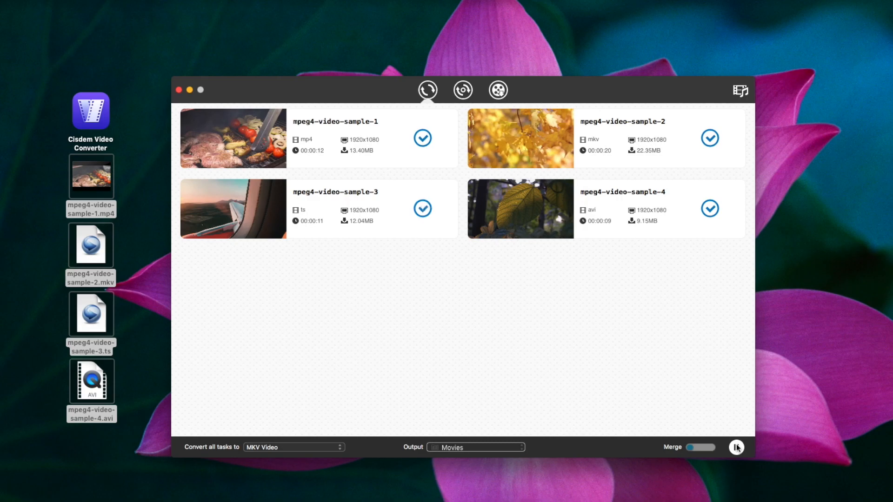
- Let the conversion run until all four tasks show completion checkmarks
click(700, 447)
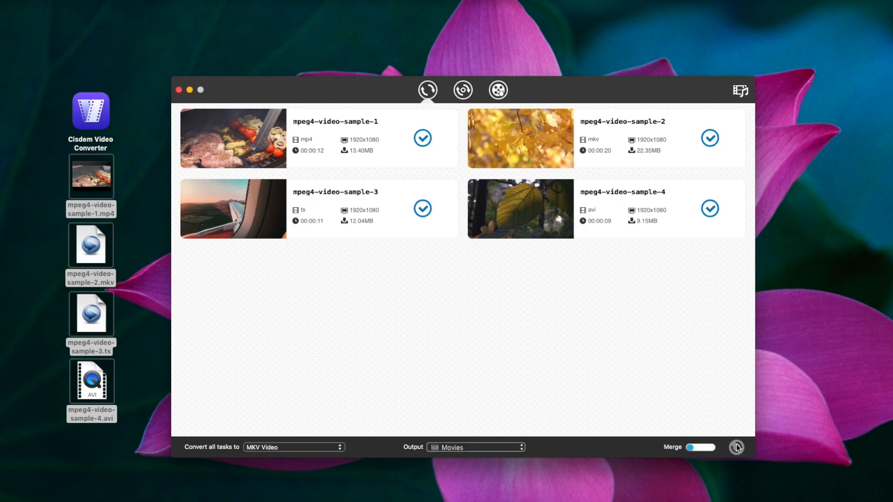
mouse_move(426, 140)
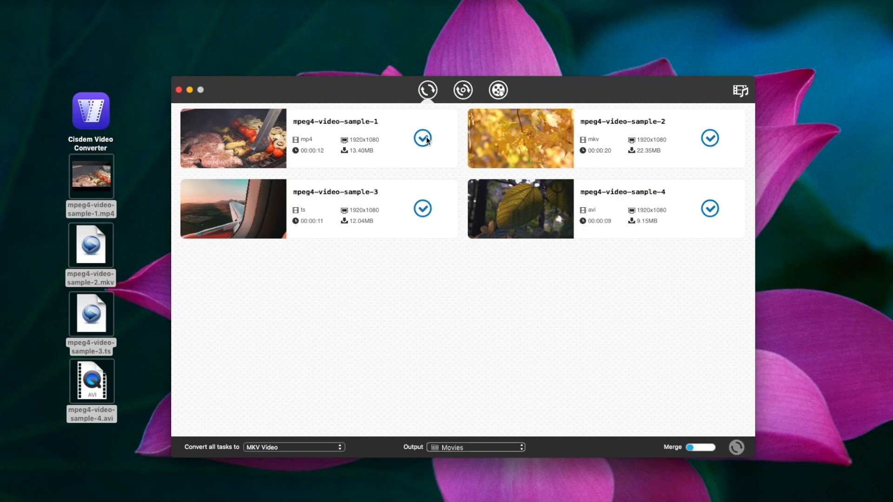